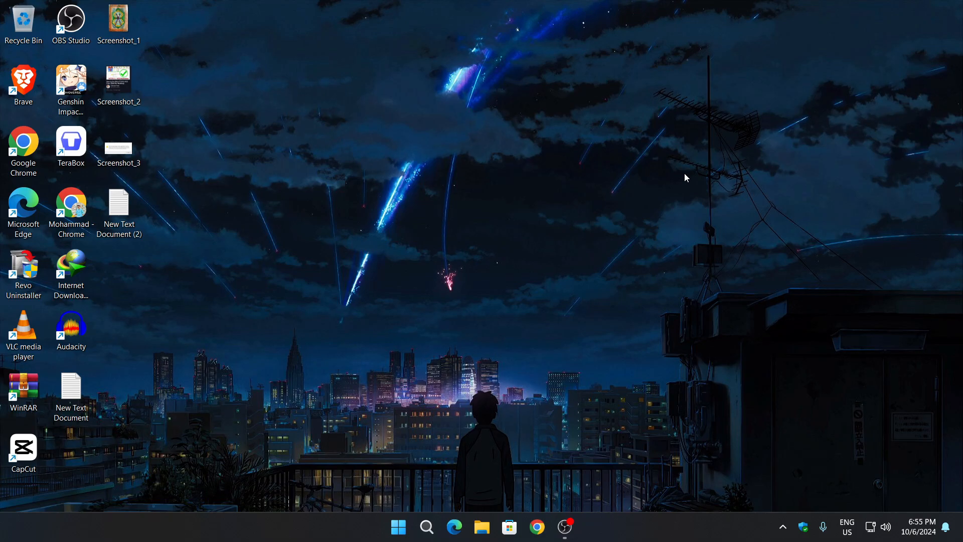
{"action": "mouse_move", "coordinate": [542, 351]}
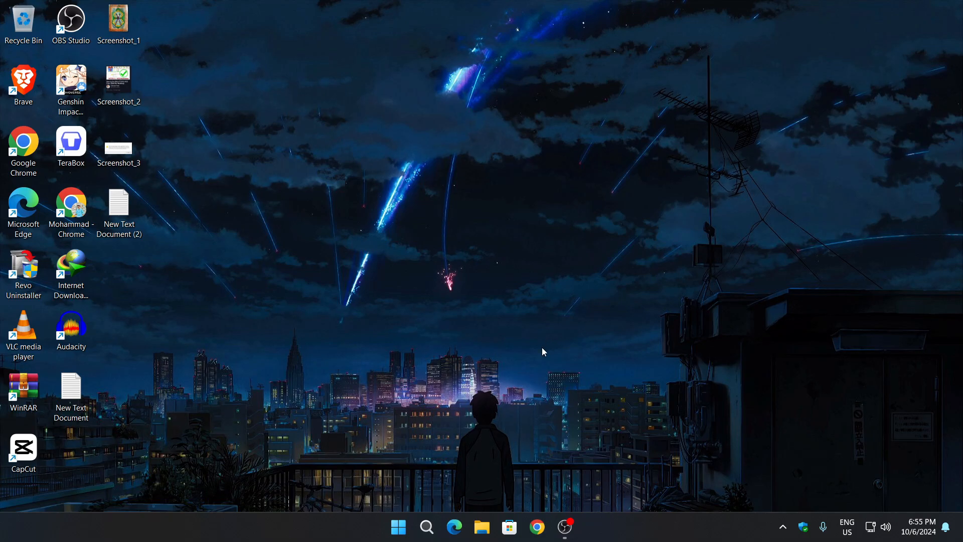
- Find Registry Editor through Windows Search ('re') and launch it as administrator
{"action": "left_click", "coordinate": [425, 526]}
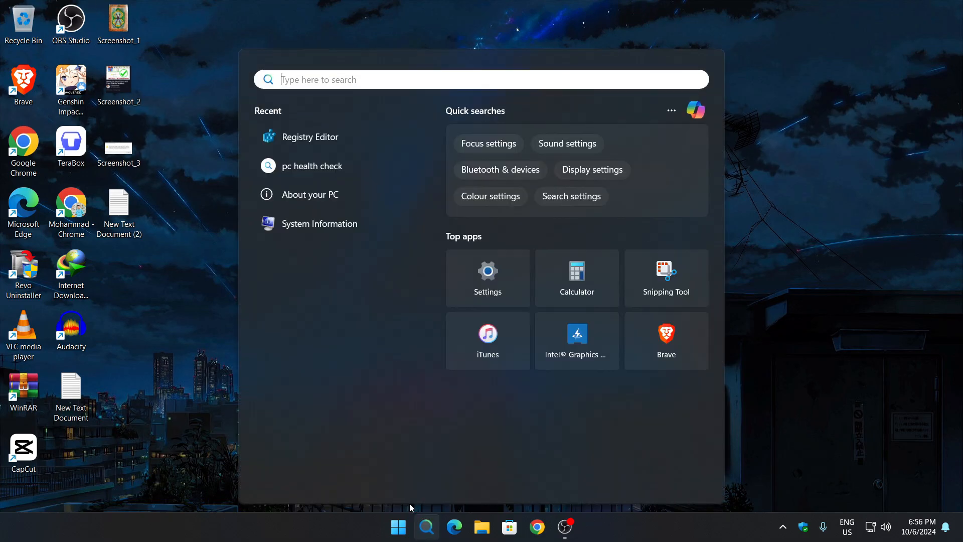
{"action": "type", "text": "regis"}
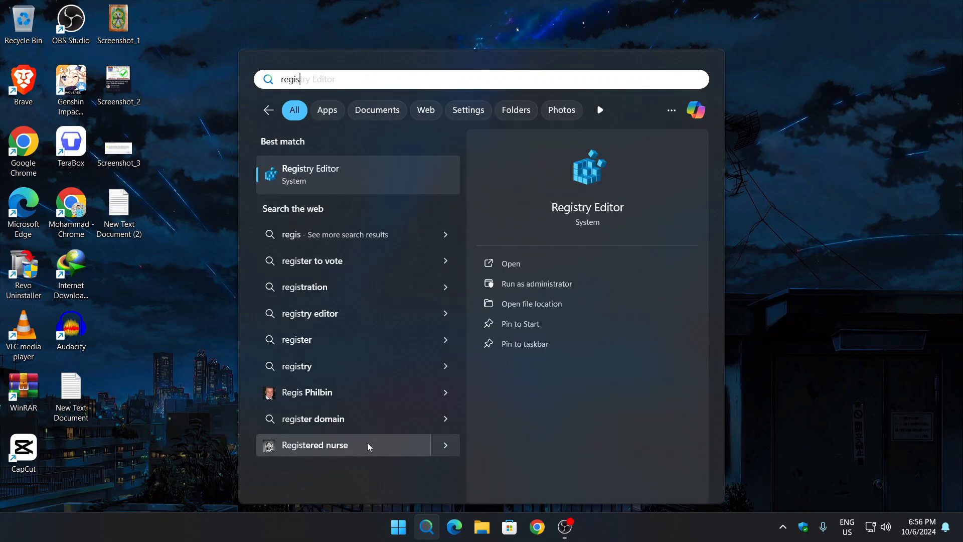
{"action": "mouse_move", "coordinate": [535, 283]}
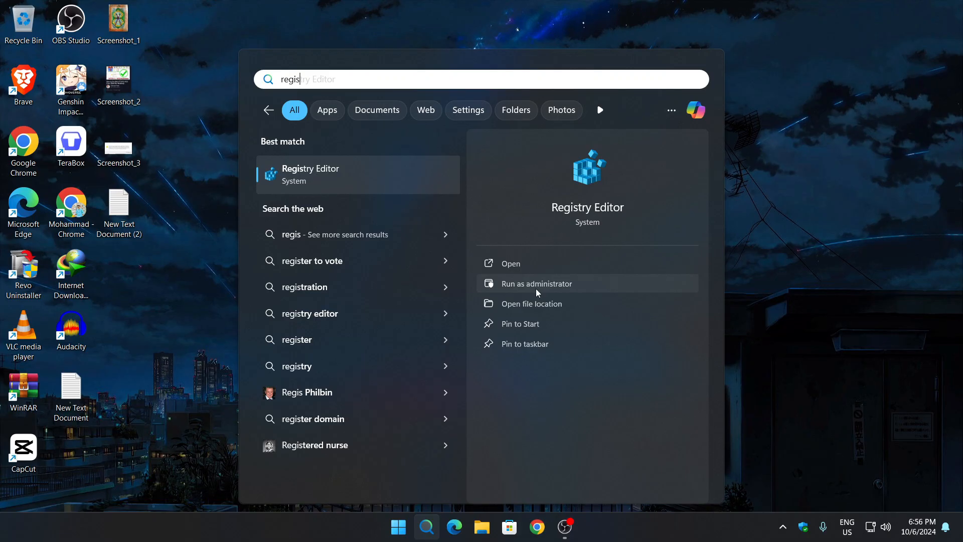
{"action": "left_click", "coordinate": [535, 283]}
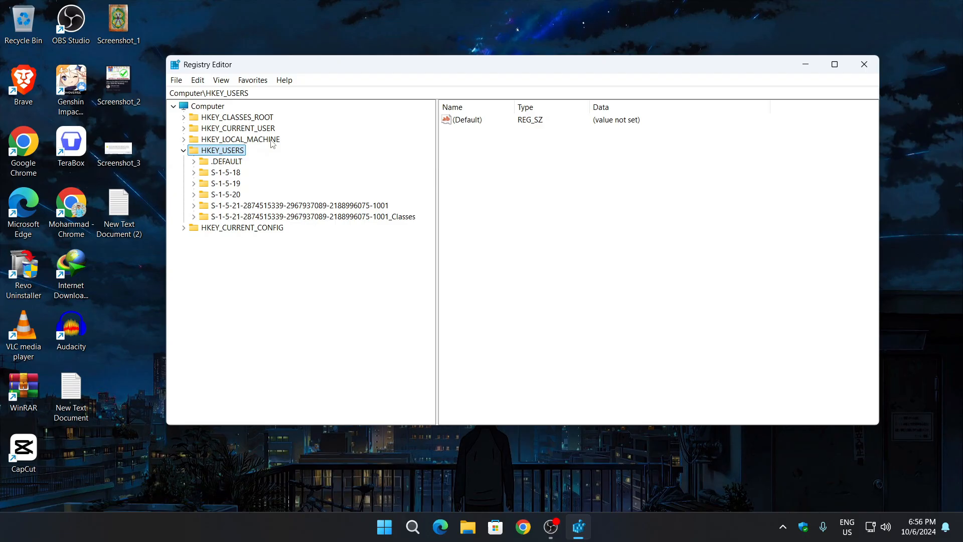
- Re-expand HKEY_USERS and select the user SID's _Classes key
{"action": "left_click", "coordinate": [184, 151]}
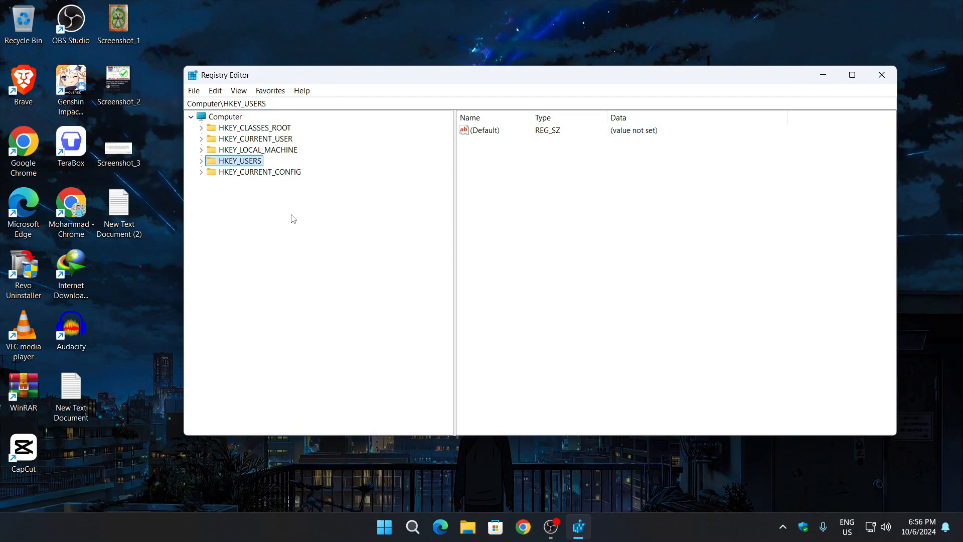
{"action": "mouse_move", "coordinate": [228, 171]}
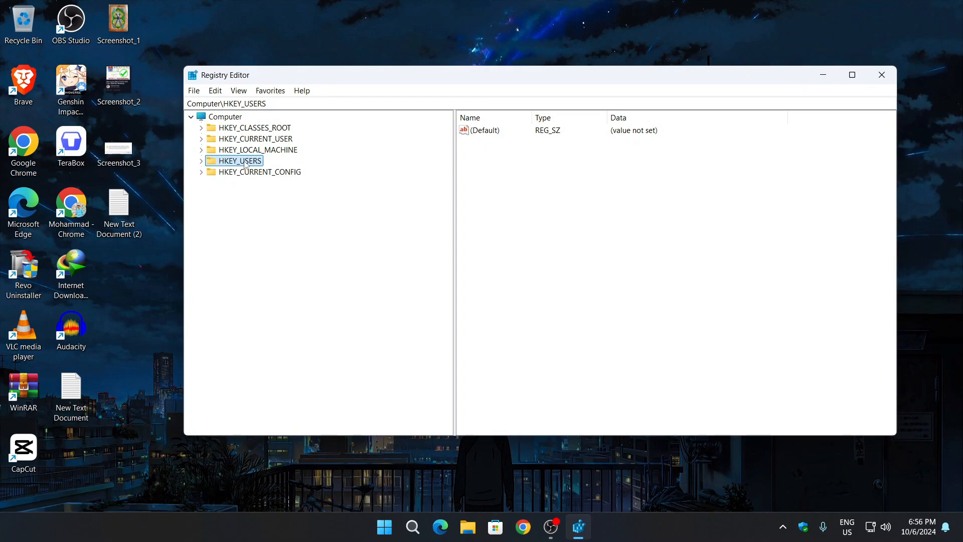
{"action": "left_click", "coordinate": [200, 161]}
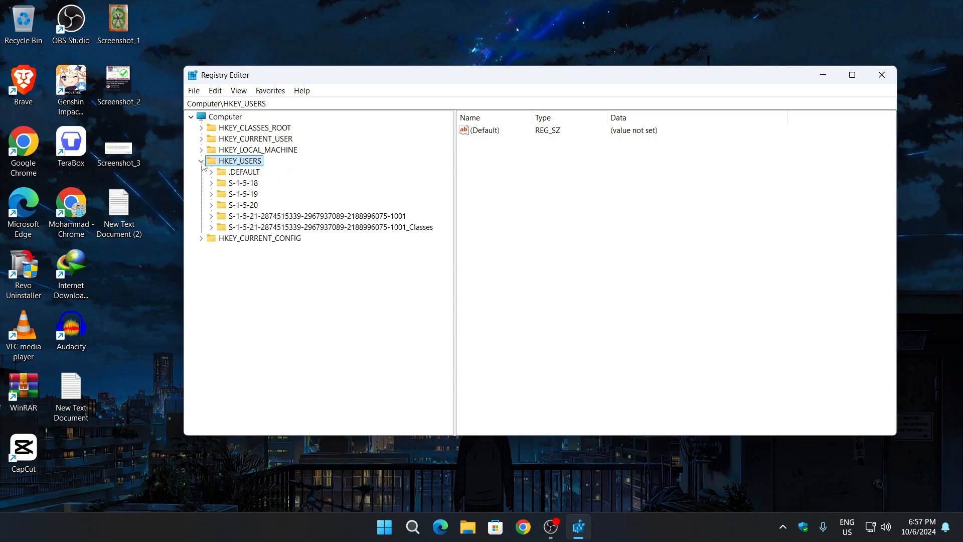
{"action": "mouse_move", "coordinate": [214, 232]}
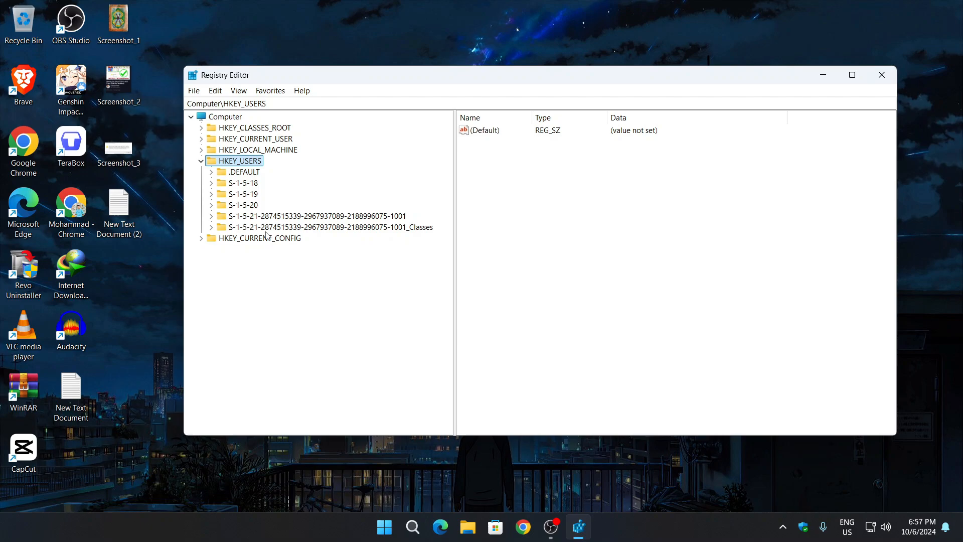
{"action": "left_click", "coordinate": [329, 227]}
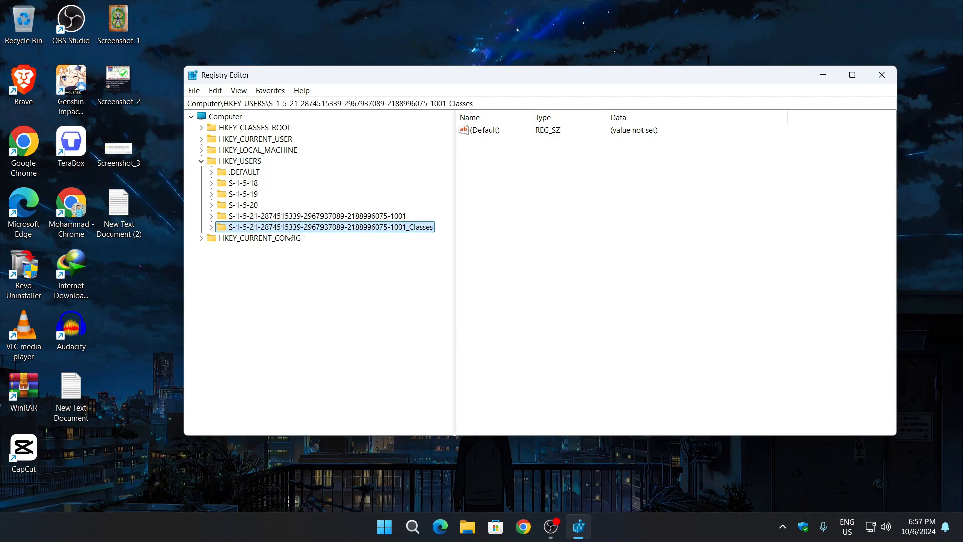
- Expand _Classes and then WOW6432Node to reveal its CLSID and Interface subkeys
{"action": "left_click", "coordinate": [210, 227]}
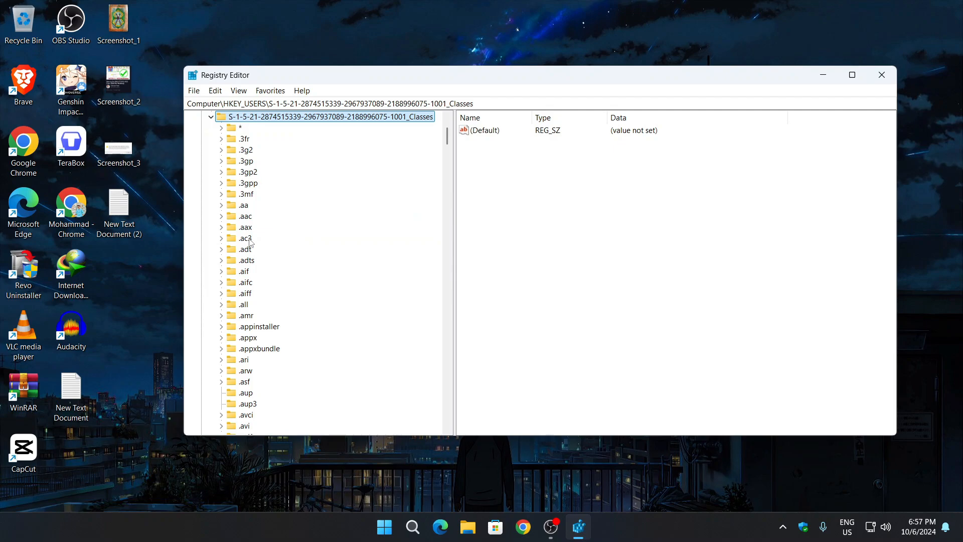
{"action": "scroll", "scroll_direction": "down", "scroll_amount": 3}
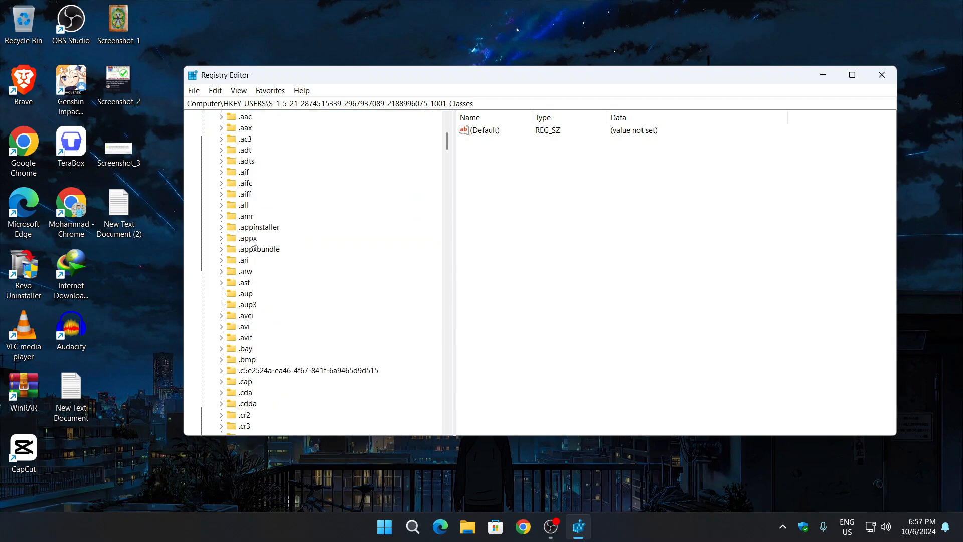
{"action": "scroll", "scroll_direction": "down", "scroll_amount": 3}
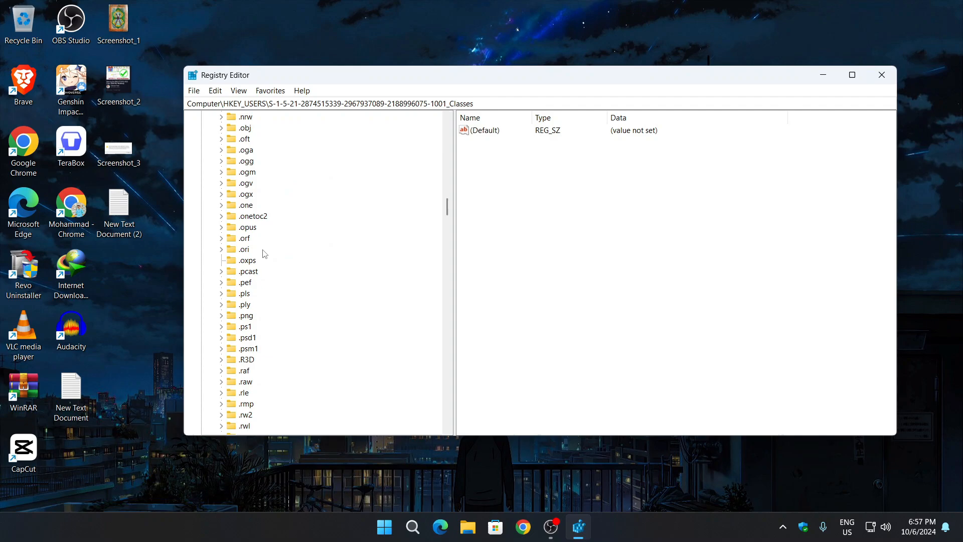
{"action": "scroll", "scroll_direction": "down", "scroll_amount": 3}
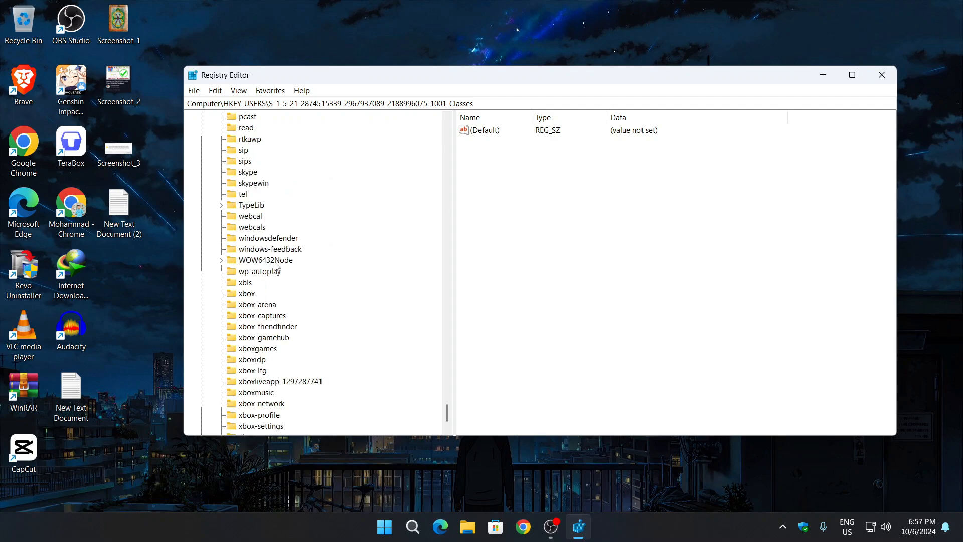
{"action": "mouse_move", "coordinate": [222, 264]}
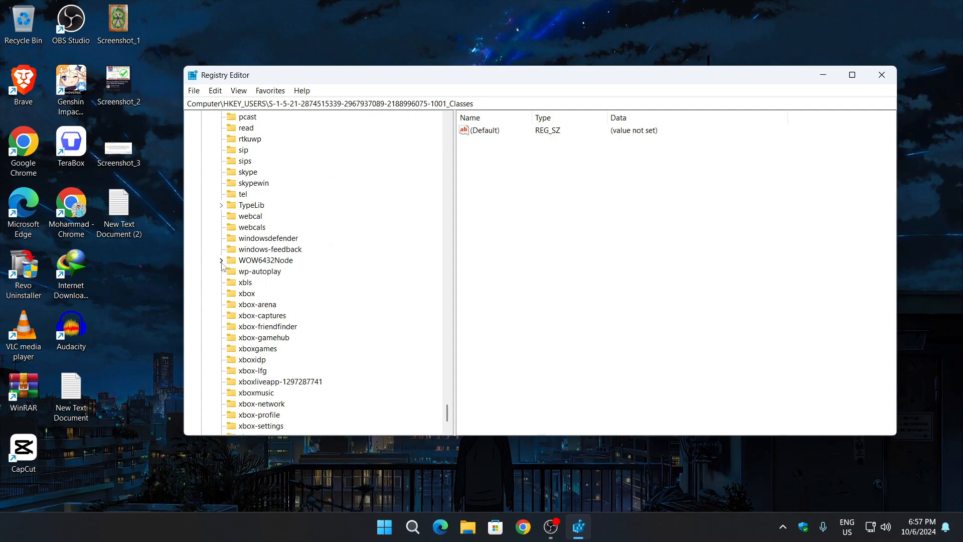
{"action": "left_click", "coordinate": [220, 260]}
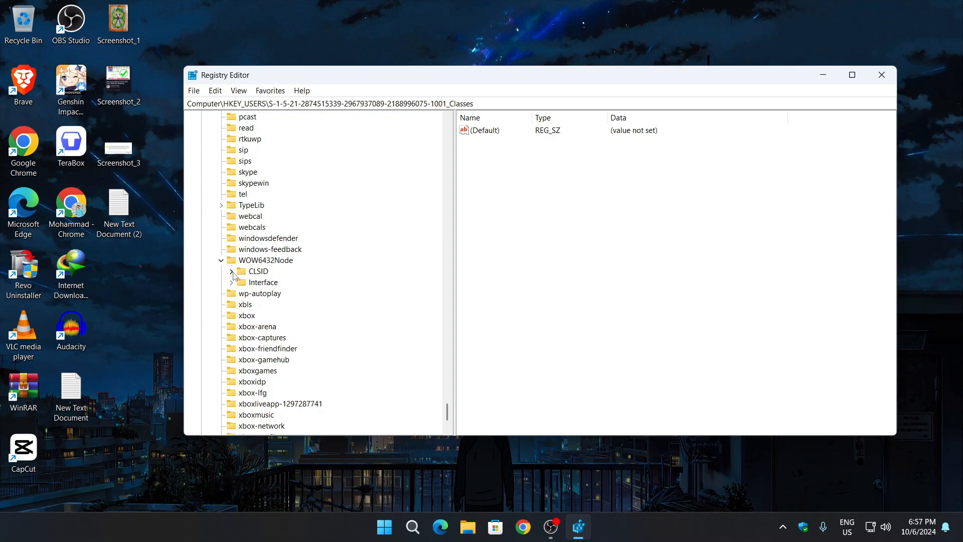
- Delete the {07999AC3-058B-408F-984F-69EB1E554CA7} key under CLSID and confirm the permanent deletion
{"action": "left_click", "coordinate": [232, 271]}
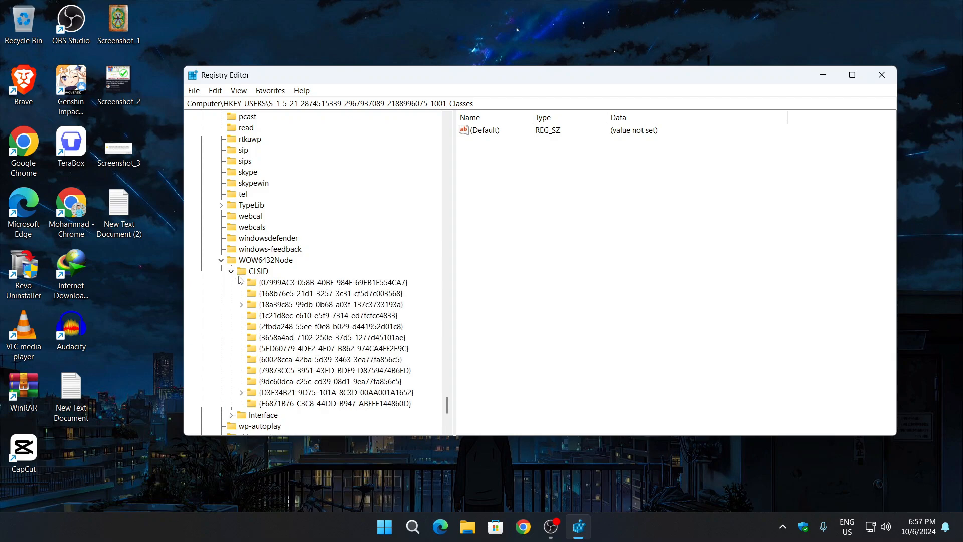
{"action": "mouse_move", "coordinate": [262, 293]}
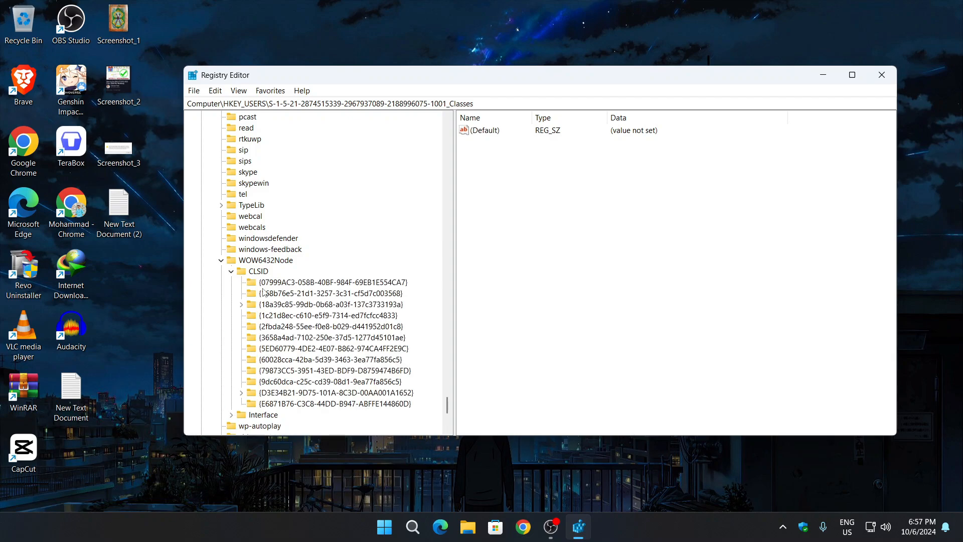
{"action": "left_click", "coordinate": [329, 282]}
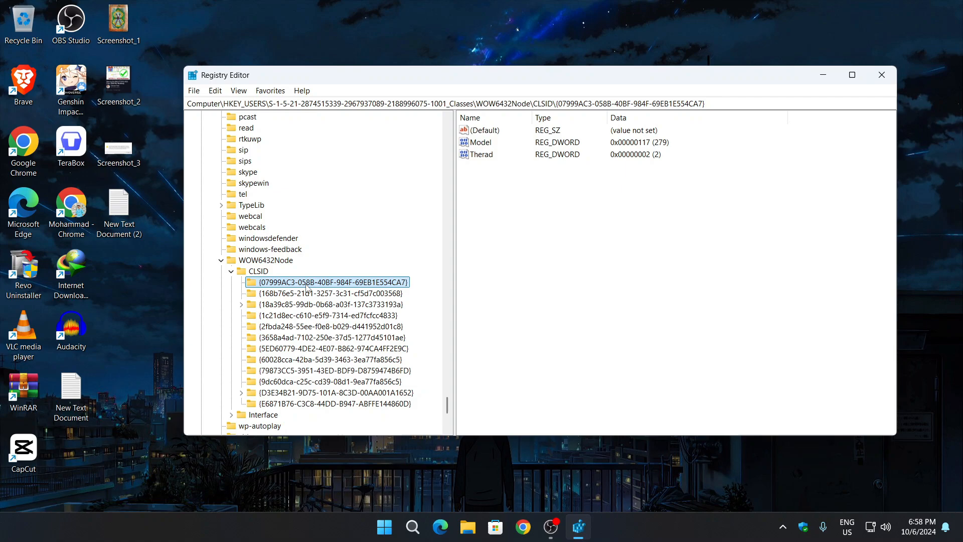
{"action": "mouse_move", "coordinate": [333, 325]}
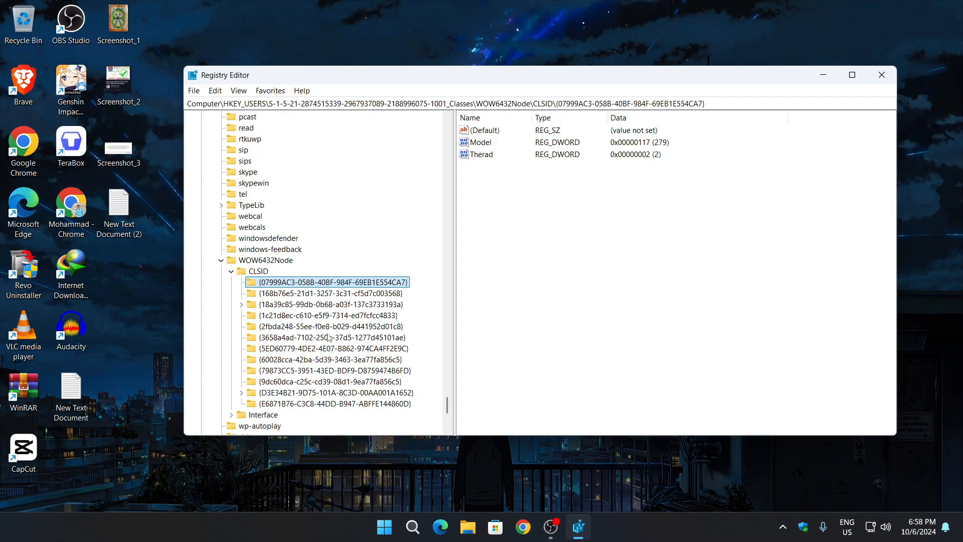
{"action": "right_click", "coordinate": [327, 281]}
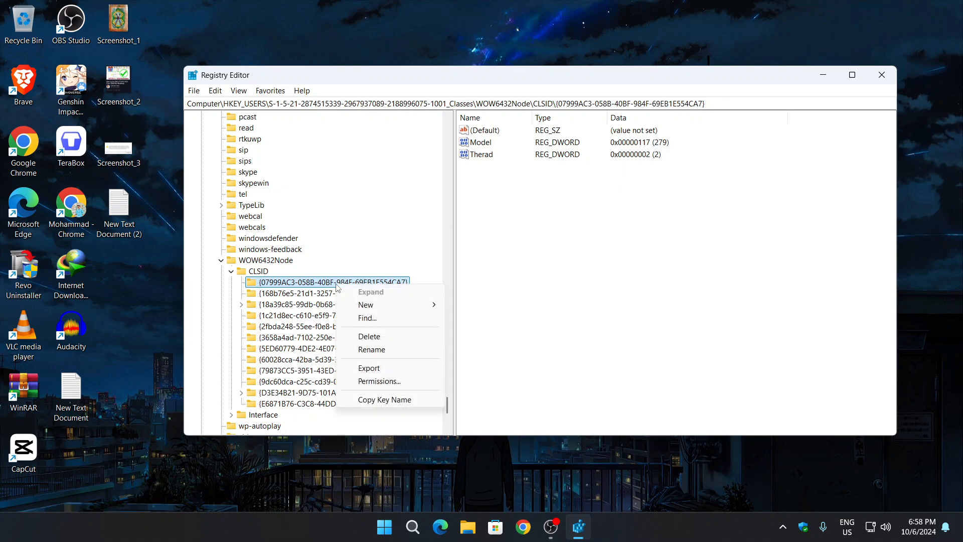
{"action": "left_click", "coordinate": [369, 336]}
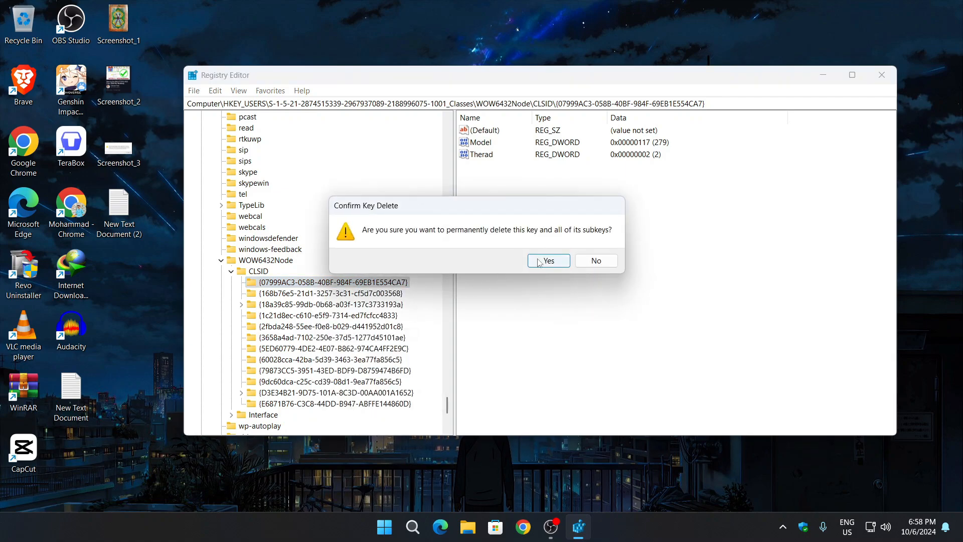
{"action": "left_click", "coordinate": [547, 261]}
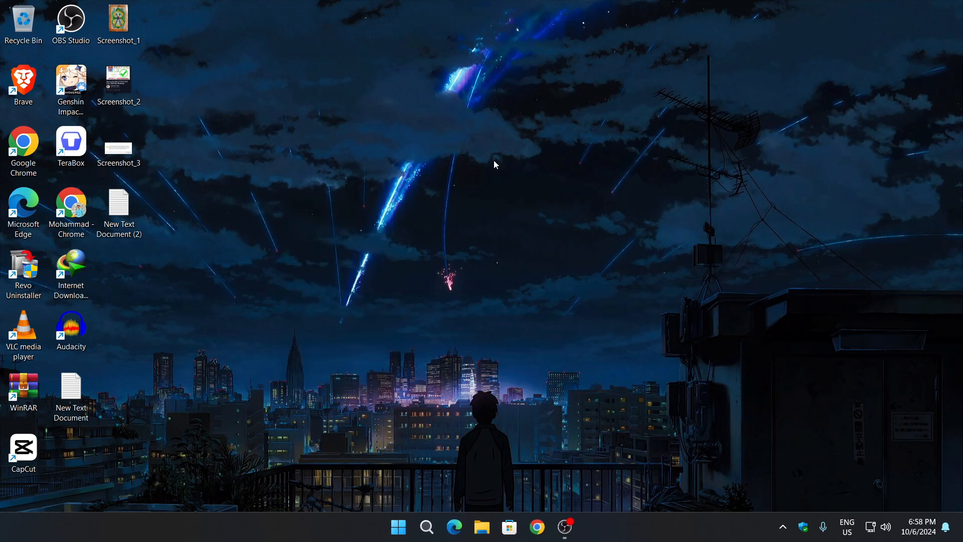
{"action": "mouse_move", "coordinate": [663, 333]}
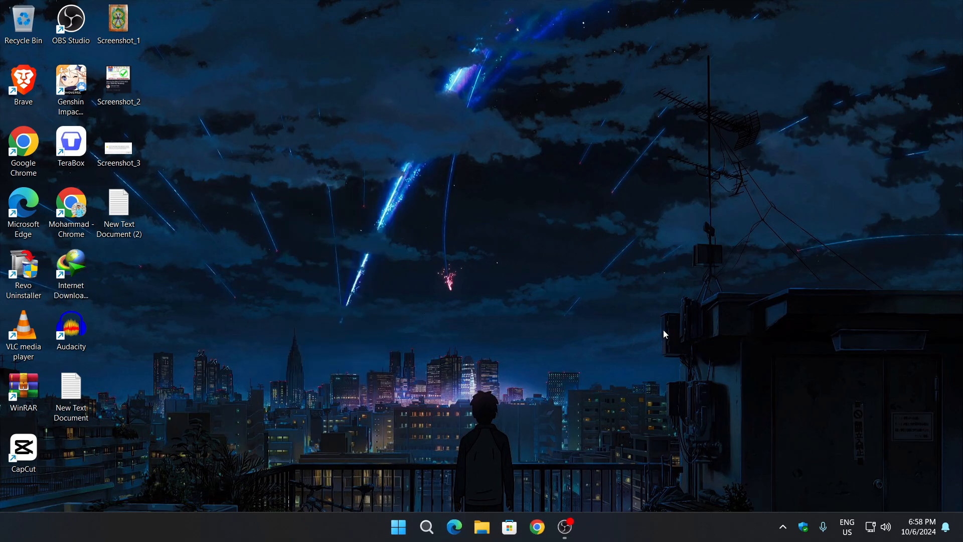
{"action": "mouse_move", "coordinate": [612, 314]}
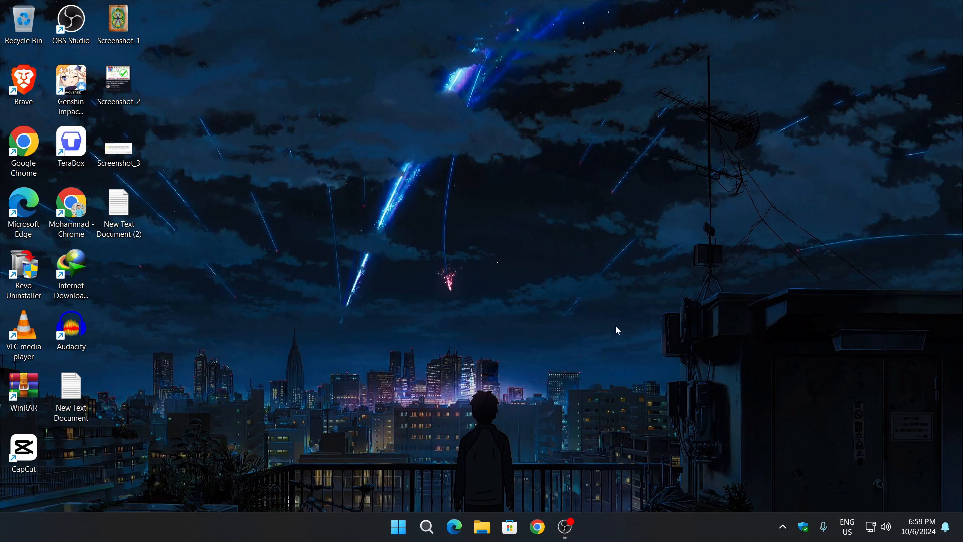
{"action": "mouse_move", "coordinate": [590, 310]}
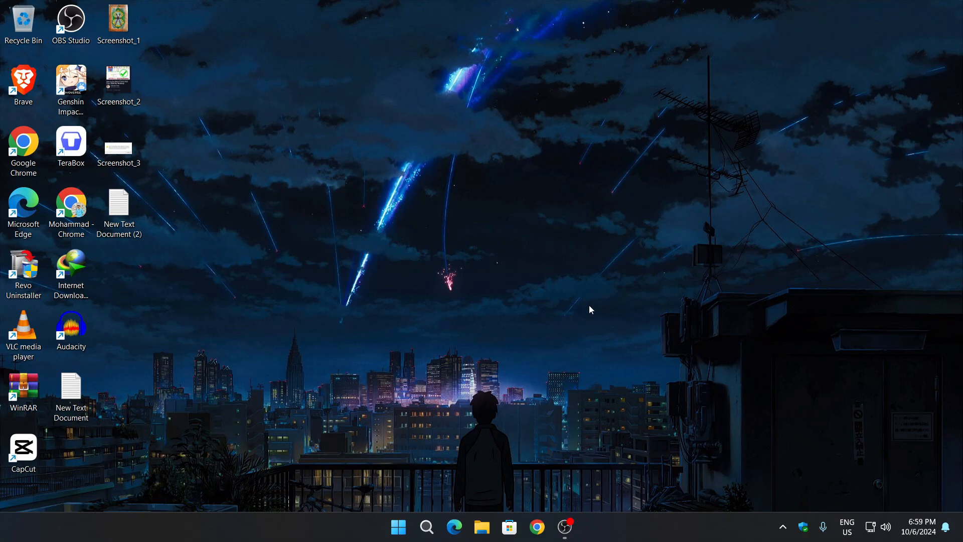